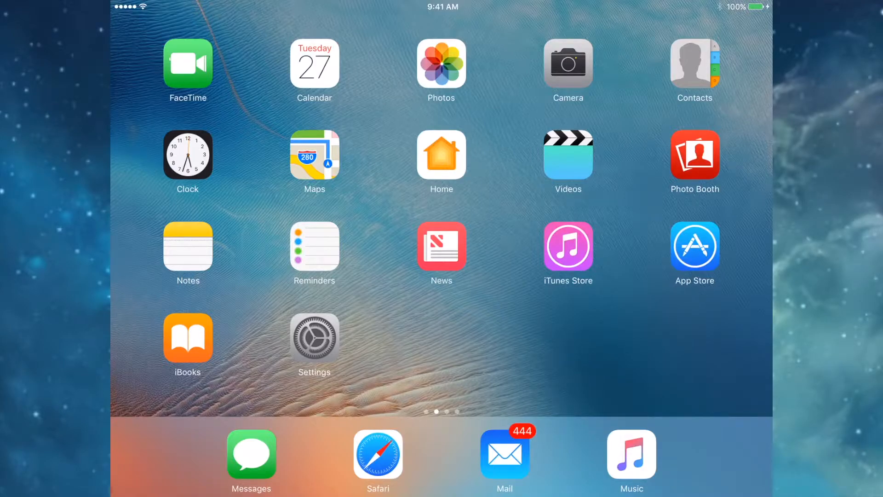
Swipe to the next home page showing Tips, iTunes U, YouTube and the Realms folder.
scroll("left", 3)
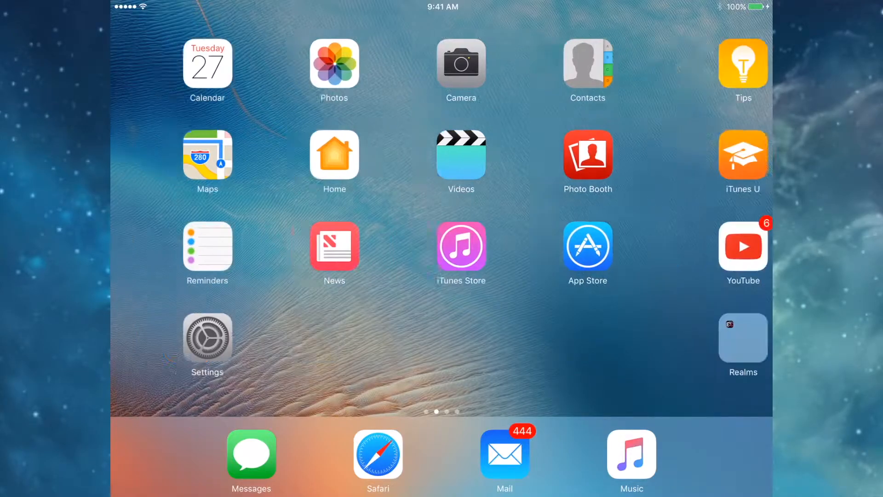
scroll("left", 3)
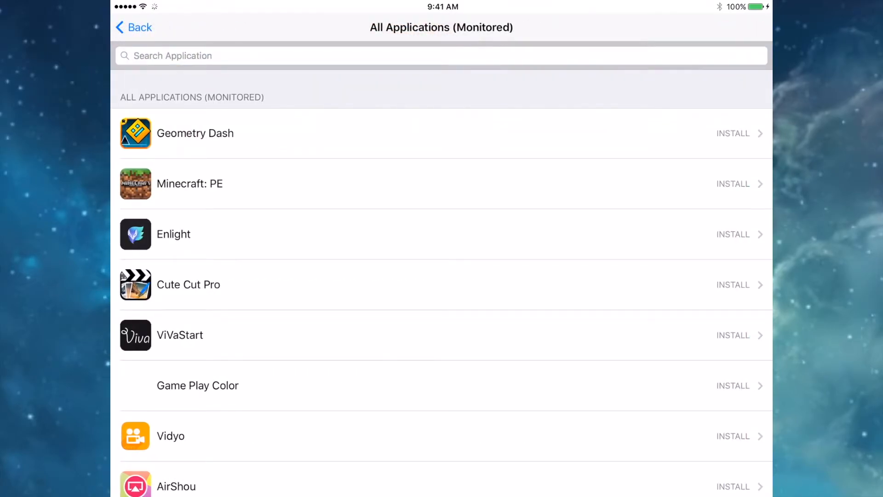
scroll("down", 3)
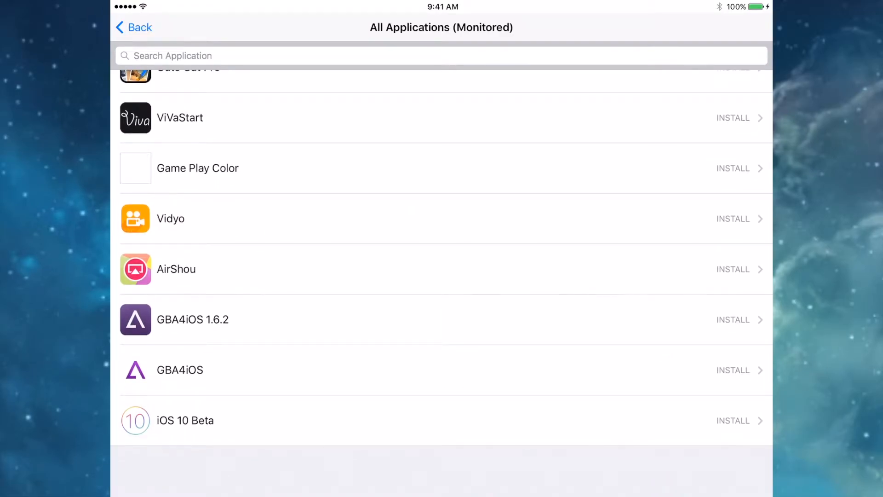
scroll("up", 3)
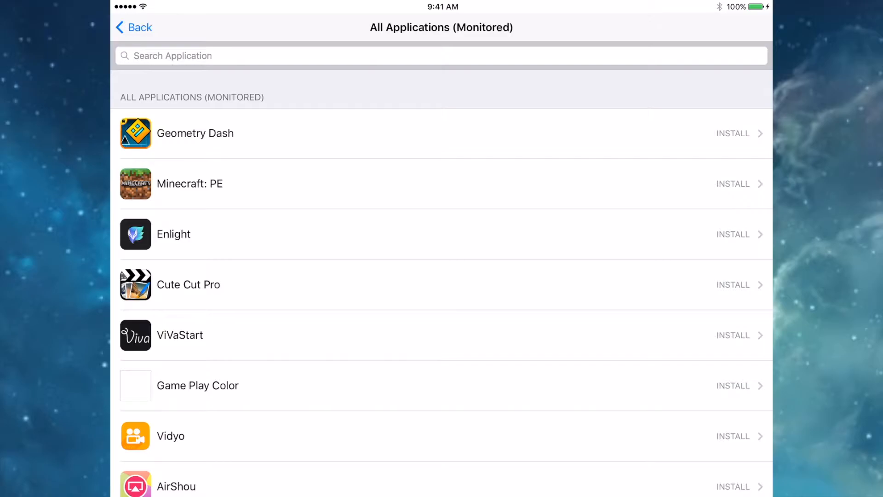
scroll("down", 3)
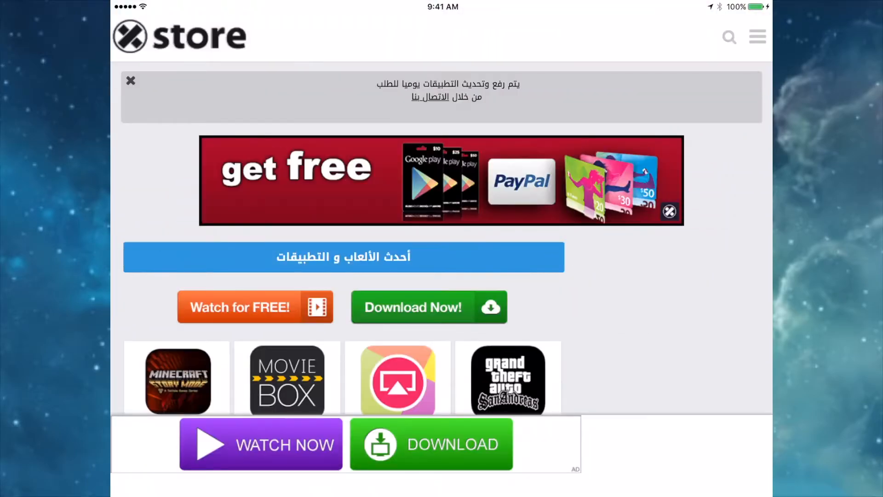
scroll("down", 3)
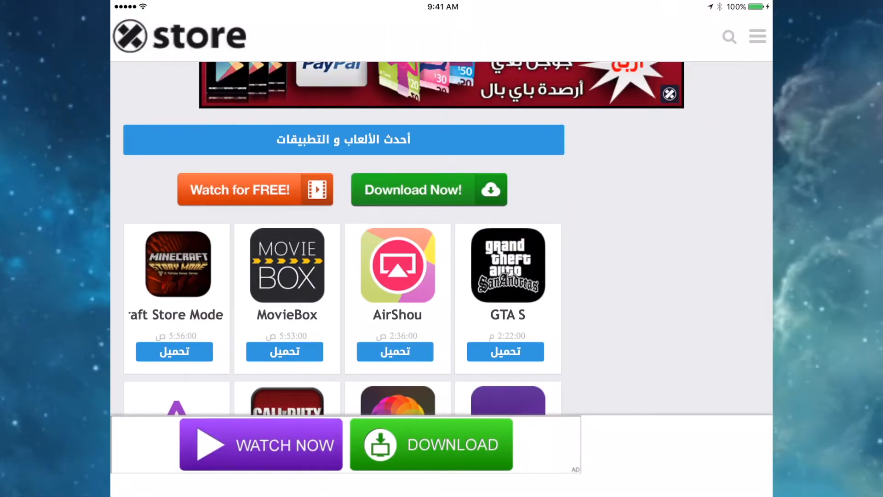
scroll("down", 3)
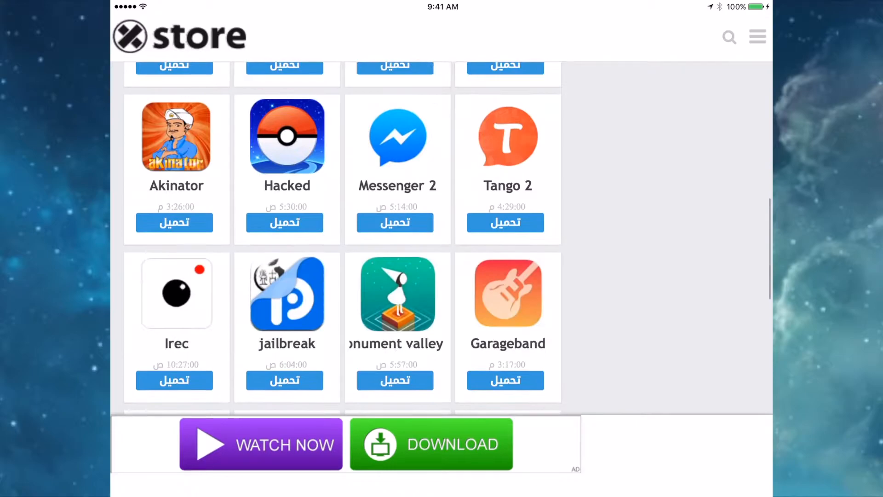
scroll("down", 3)
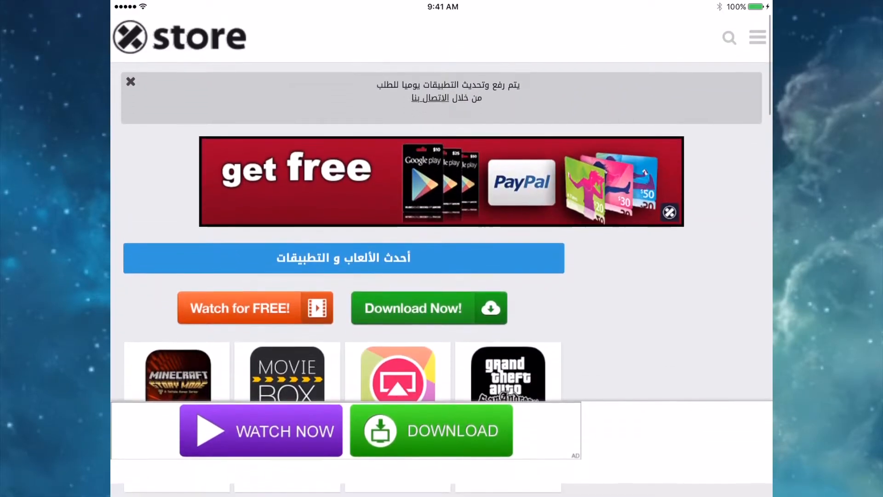
scroll("down", 3)
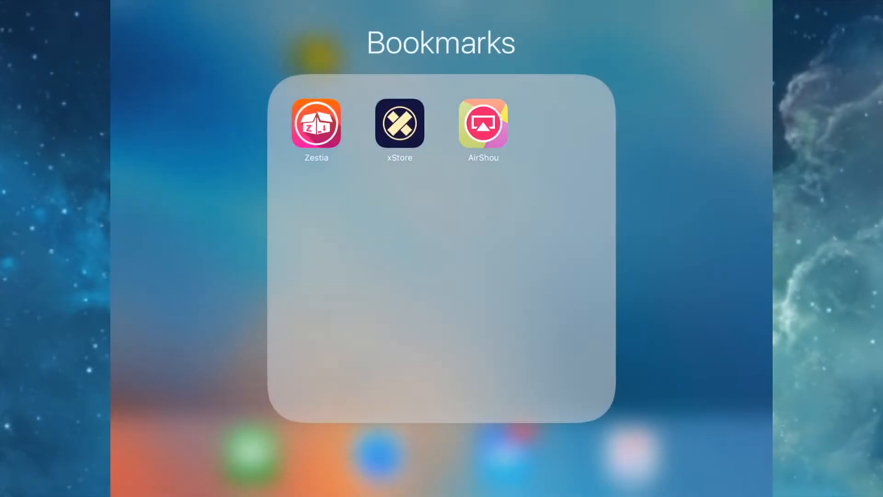
Launch the Zestia web clip from the Bookmarks folder to its Candice home page.
left_click(483, 122)
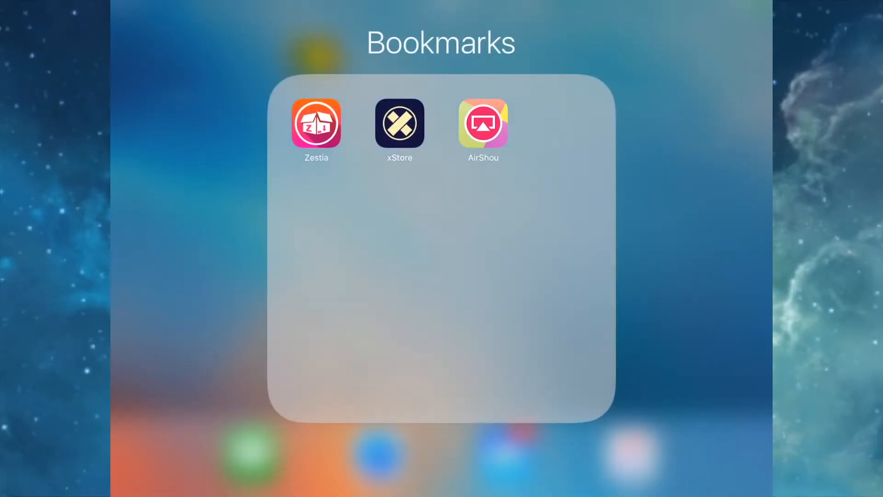
left_click(316, 123)
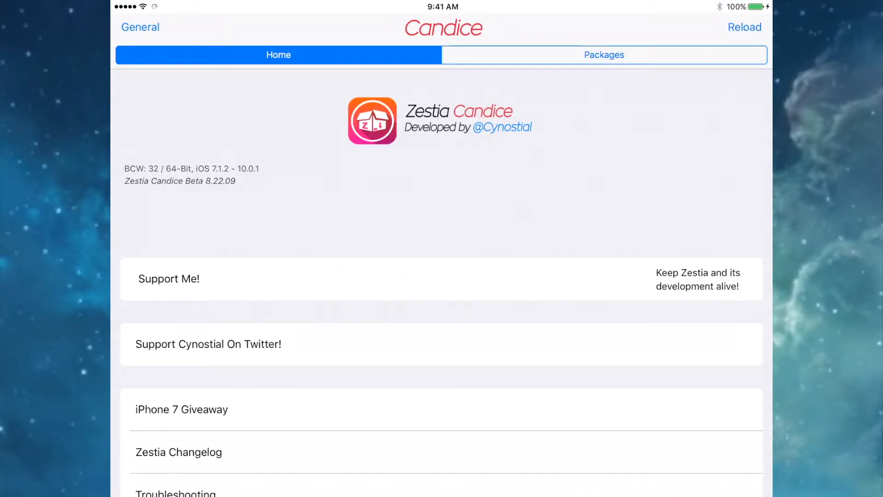
Browse Zestia's Hacked Applications package category and return to the categories list.
left_click(604, 54)
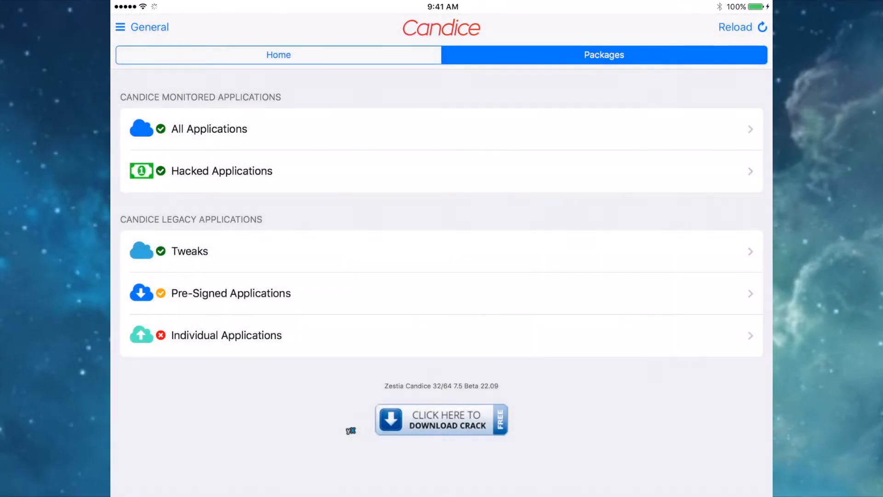
left_click(221, 171)
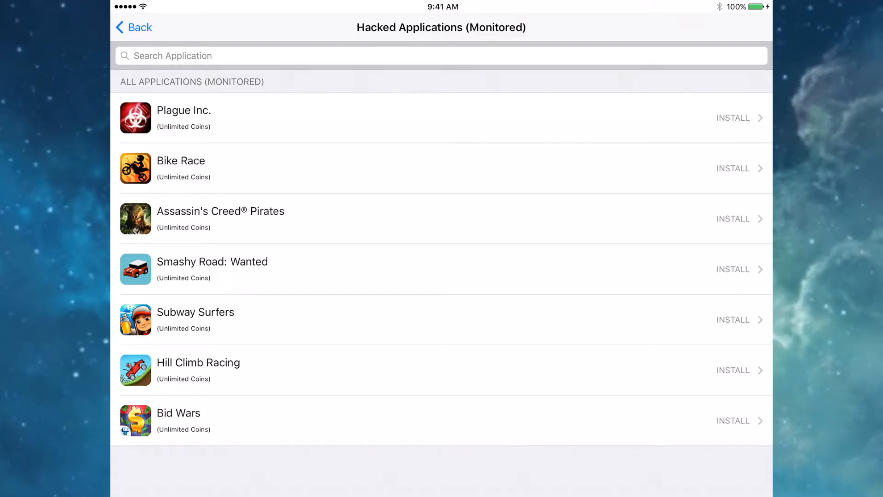
left_click(134, 27)
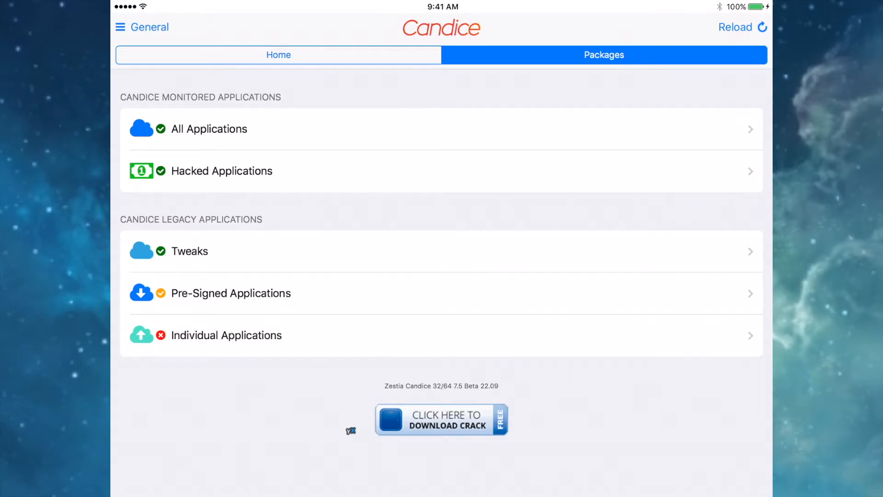
Install Geometry Dash from the All Applications (Monitored) list, launch it, and return home.
left_click(209, 129)
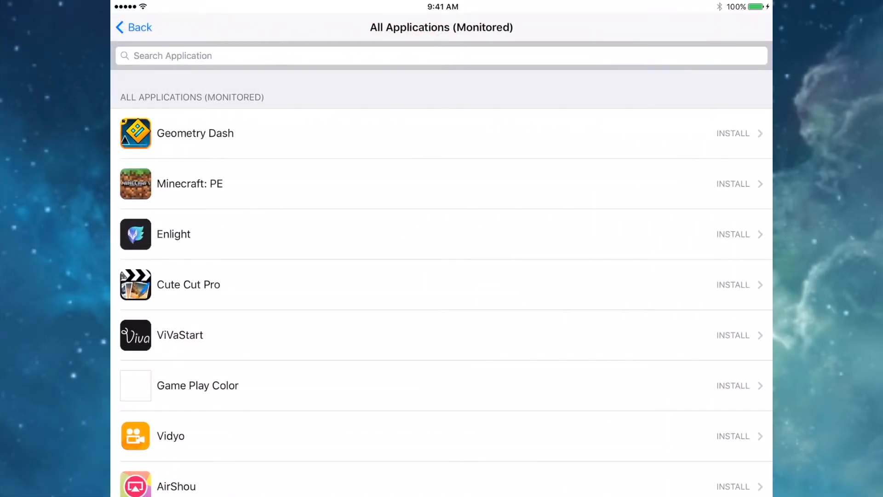
scroll("down", 3)
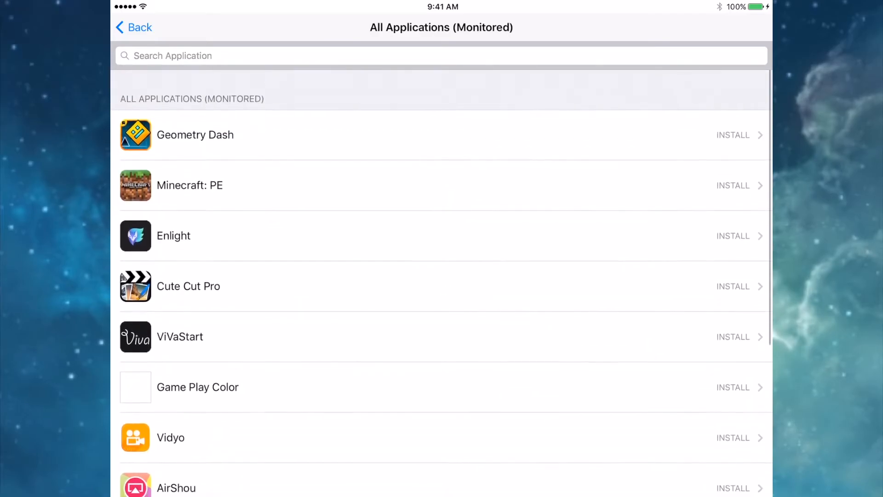
left_click(195, 135)
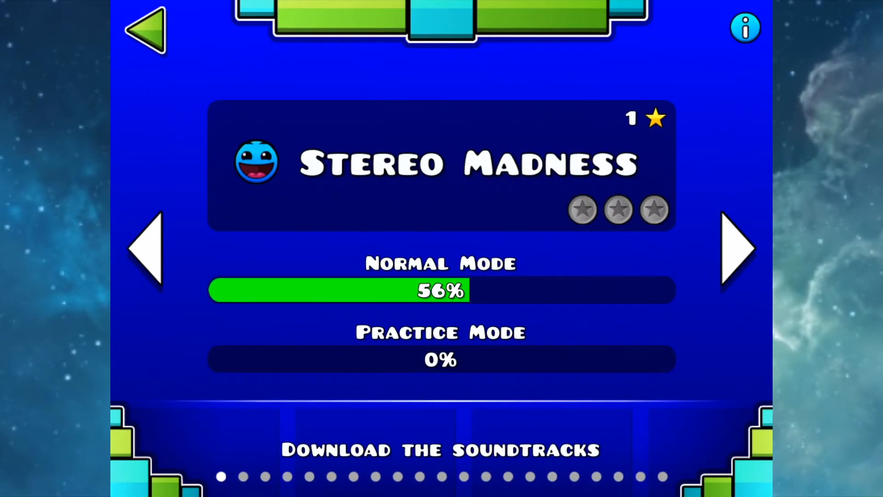
key("home")
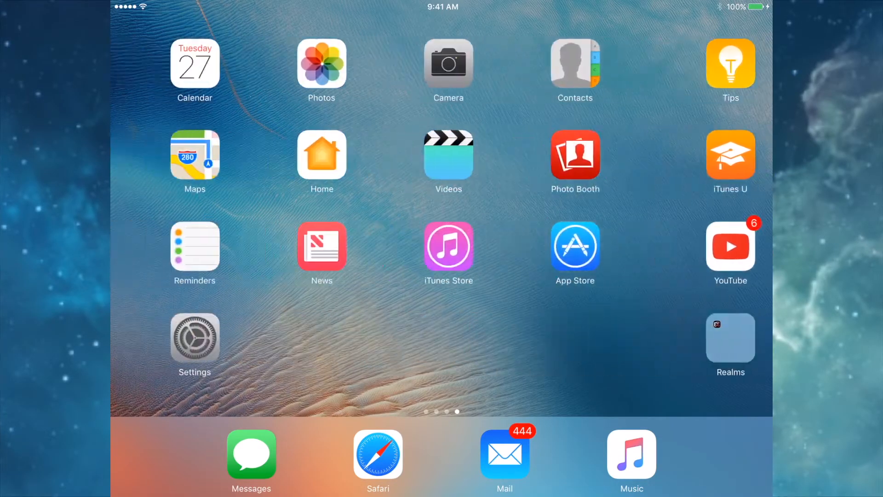
Reopen Zestia from Bookmarks, view its package categories, and return to the Bookmarks folder.
scroll("left", 3)
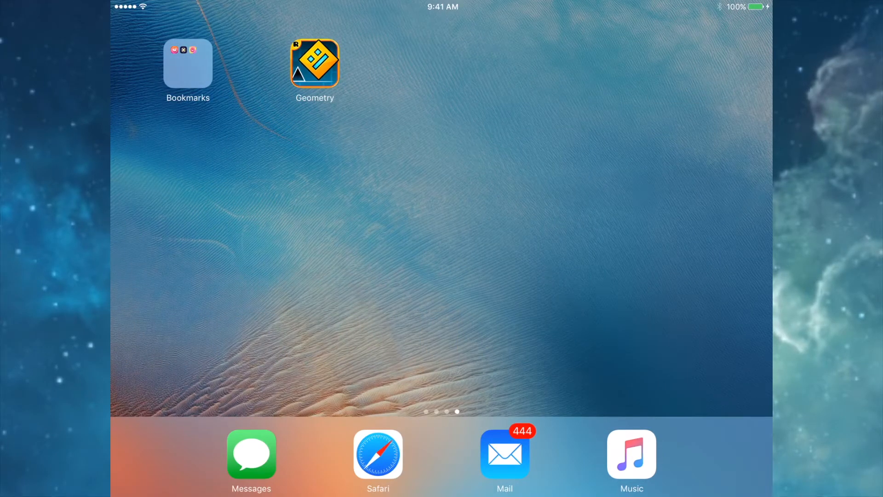
left_click(188, 64)
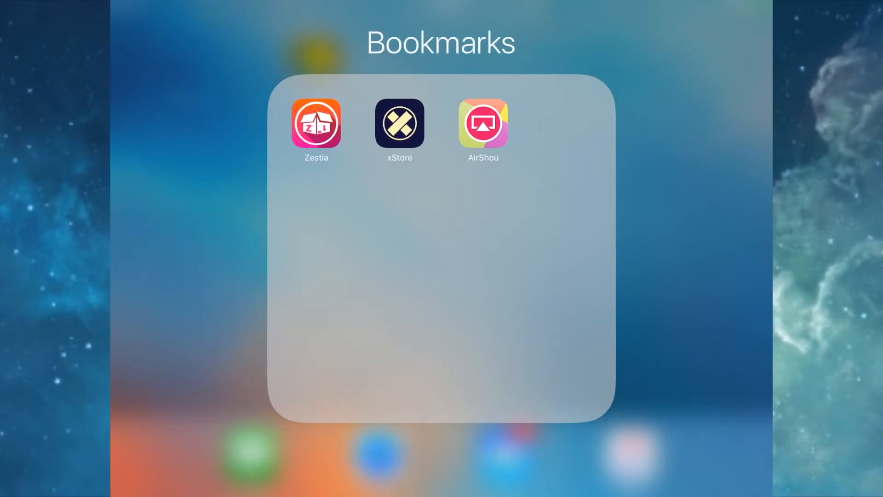
left_click(316, 123)
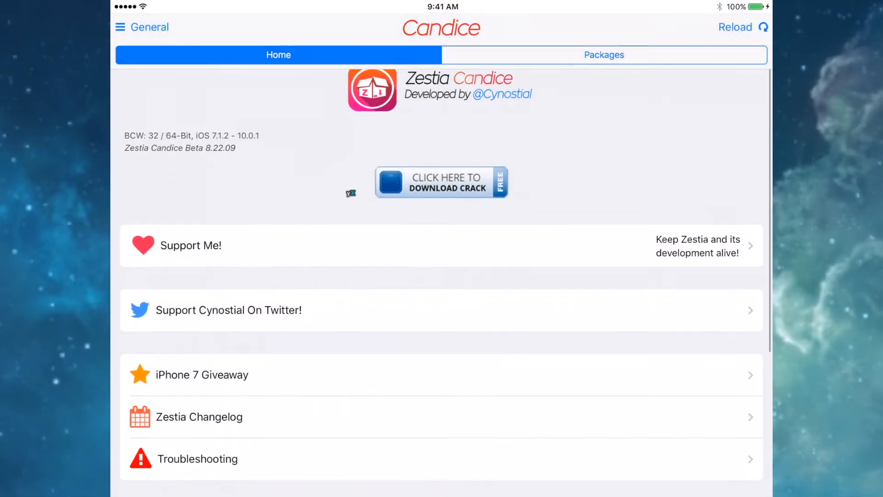
left_click(604, 54)
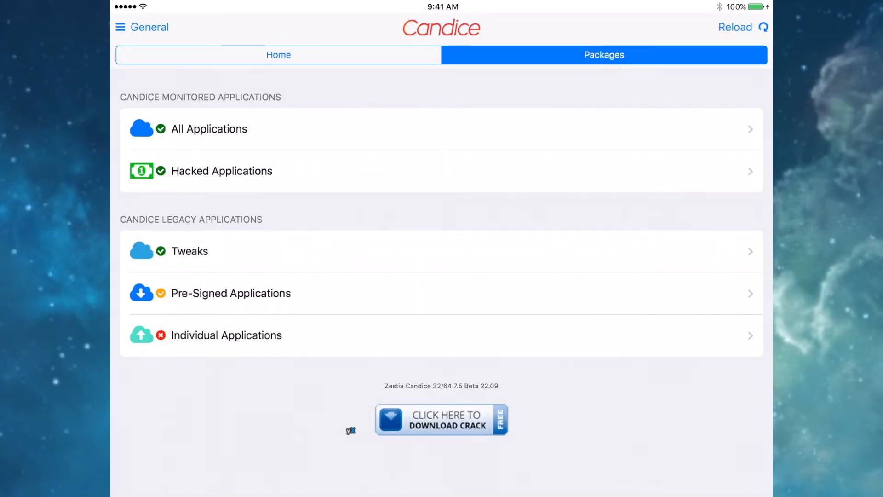
left_click(209, 128)
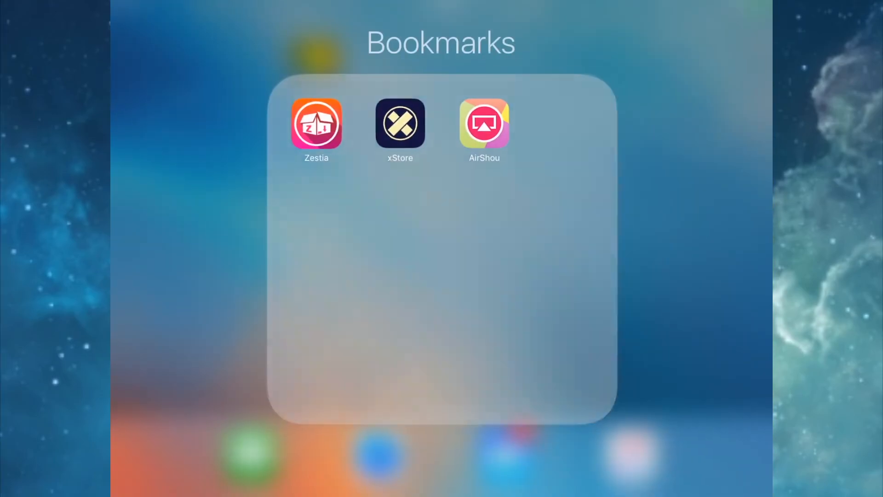
Launch the xStore web clip from the Bookmarks folder to its front page.
left_click(401, 122)
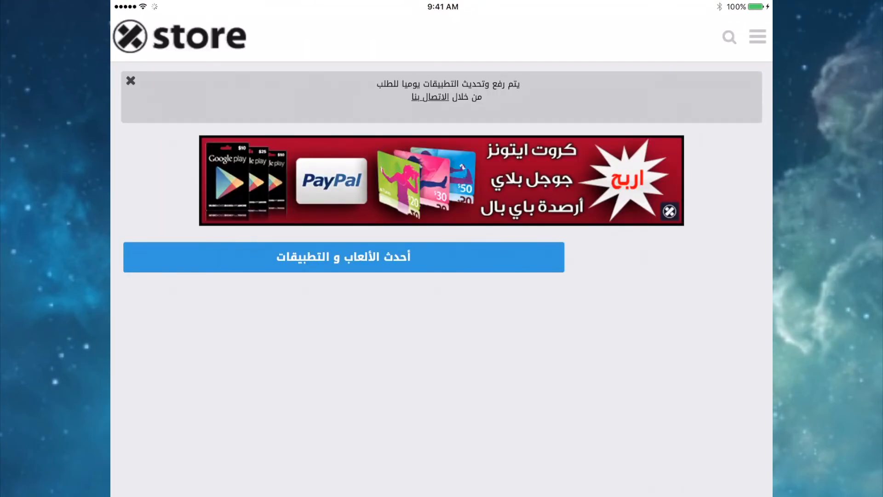